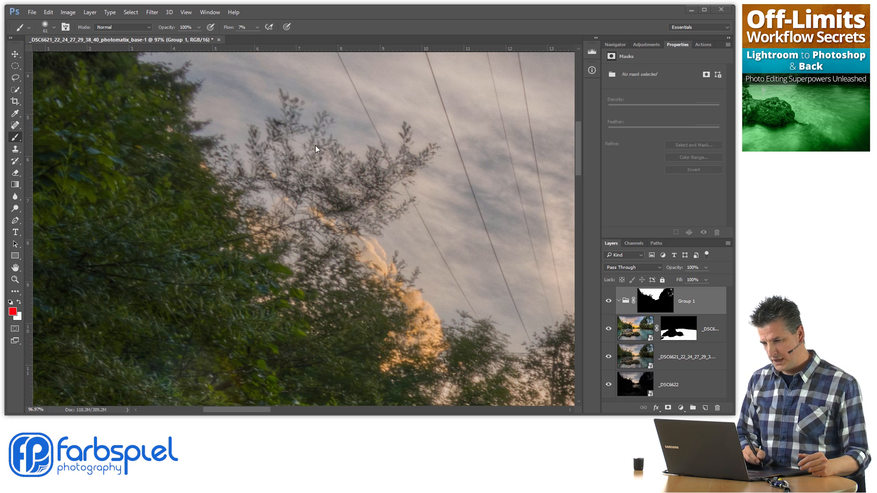
pyautogui.moveTo(311, 171)
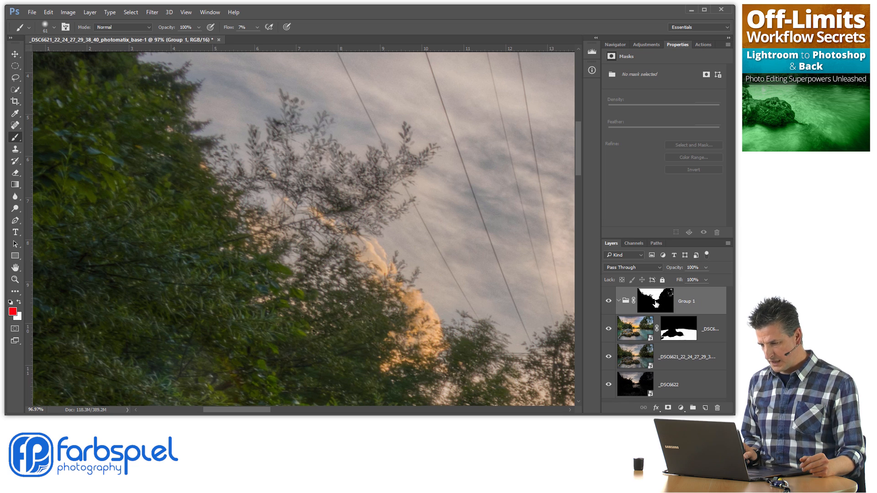
# Step: Select Group 1's layer mask in the Layers panel
pyautogui.click(655, 301)
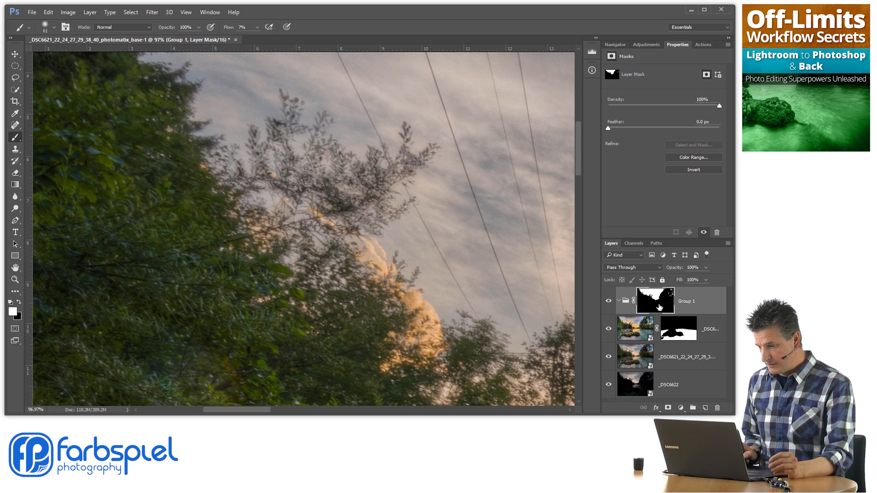
pyautogui.moveTo(654, 300)
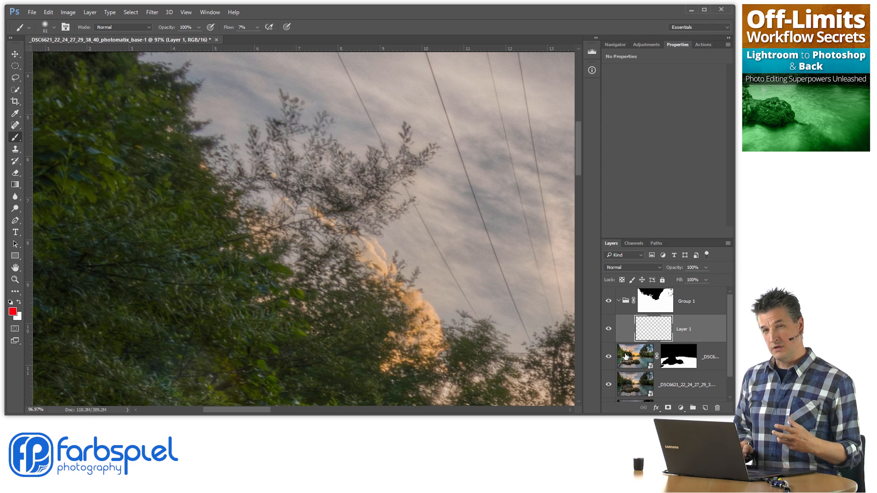
pyautogui.moveTo(635, 356)
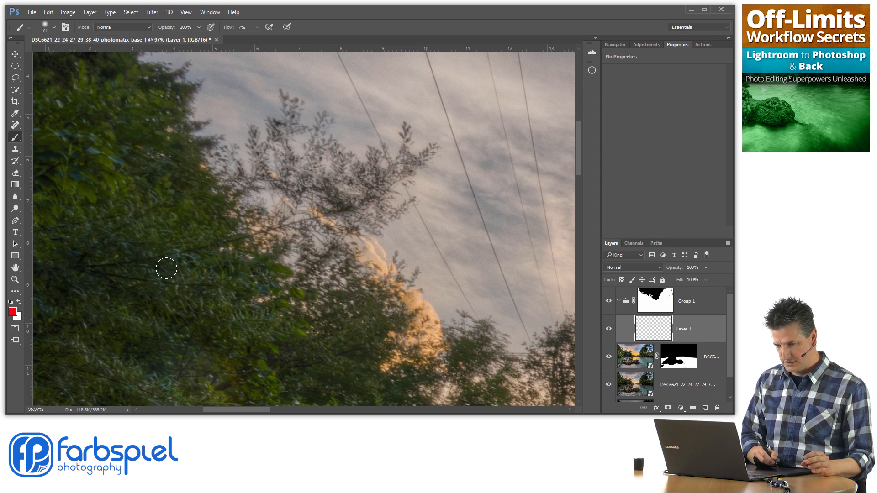
# Step: Choose the Clone Stamp Tool sampling All Layers, with Aligned off and 37% flow
pyautogui.click(16, 149)
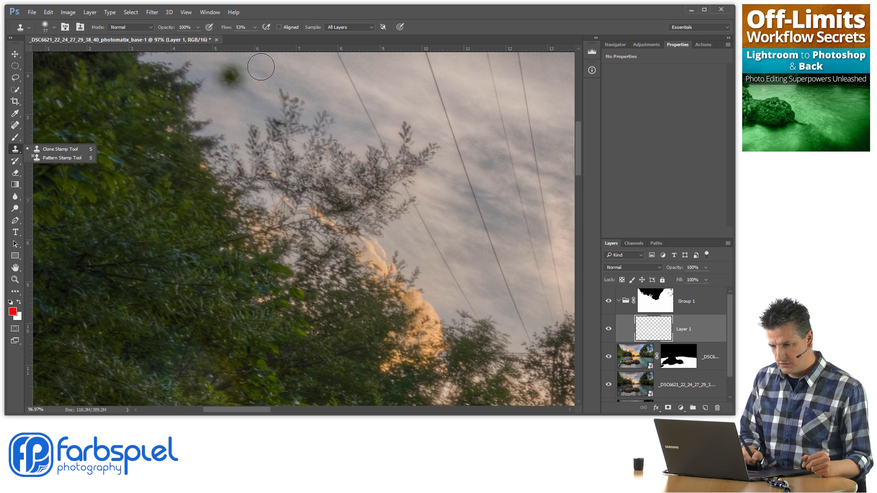
pyautogui.click(349, 27)
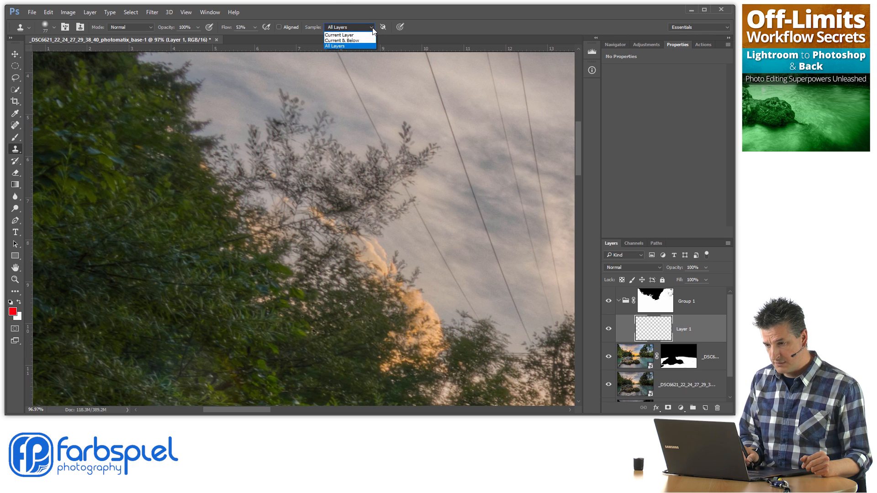
pyautogui.click(334, 46)
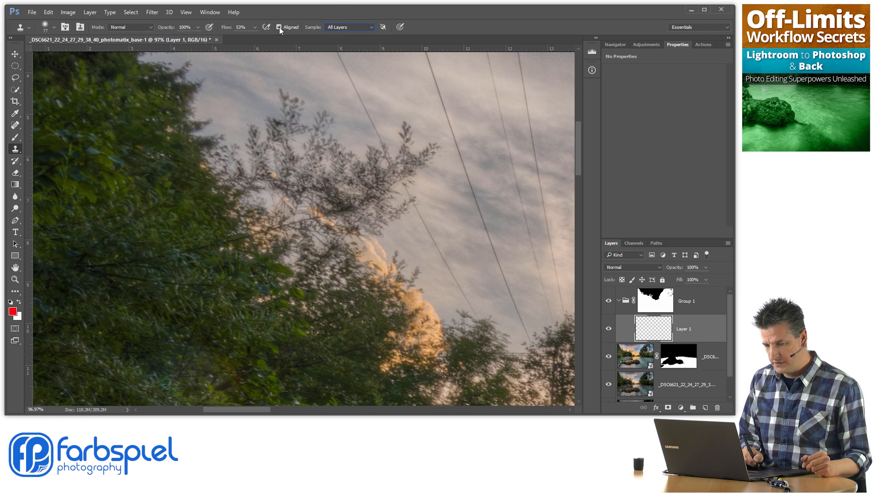
pyautogui.click(277, 27)
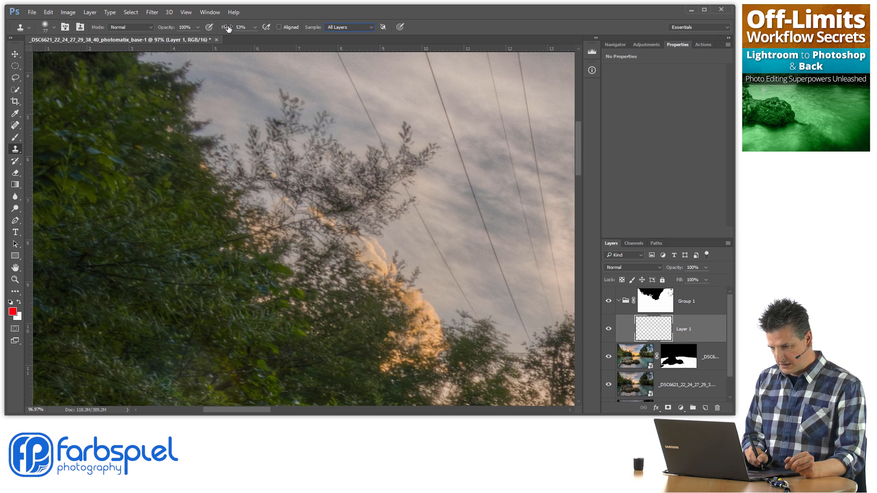
pyautogui.click(228, 27)
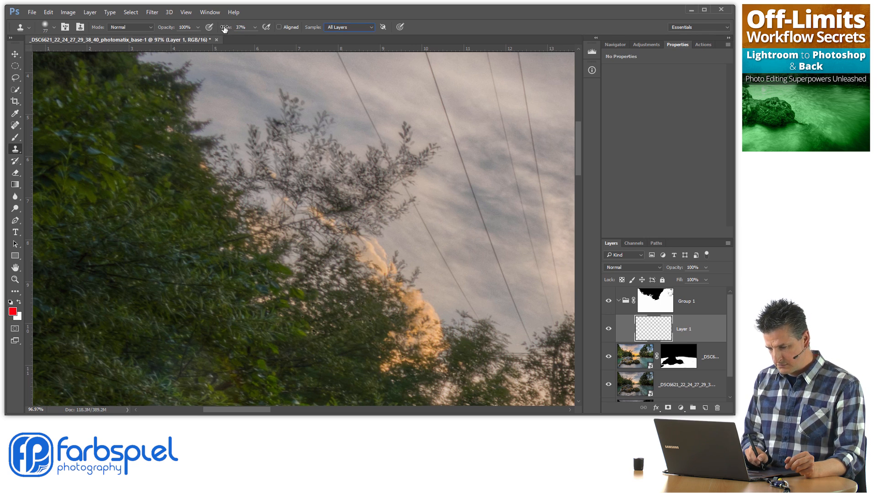
# Step: Sample clean foliage and clone it over the ghosted central treetops, cloud edge and left tree
pyautogui.click(457, 232)
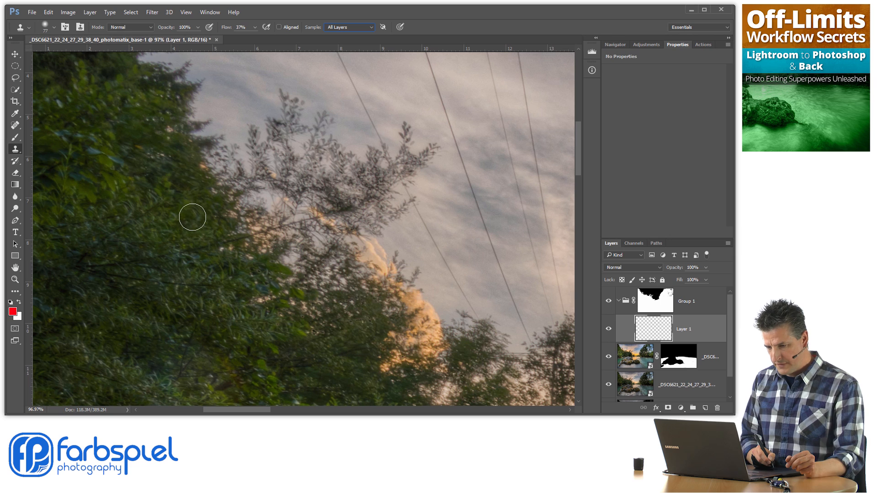
pyautogui.moveTo(164, 239)
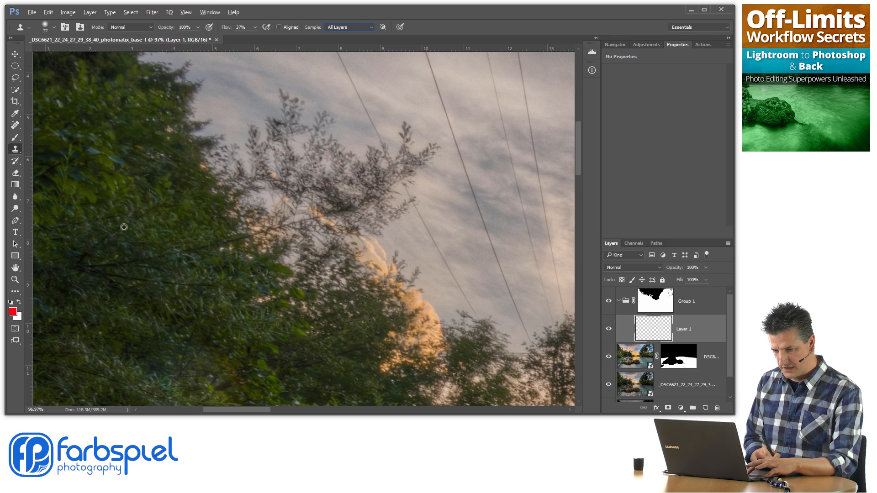
pyautogui.moveTo(116, 195)
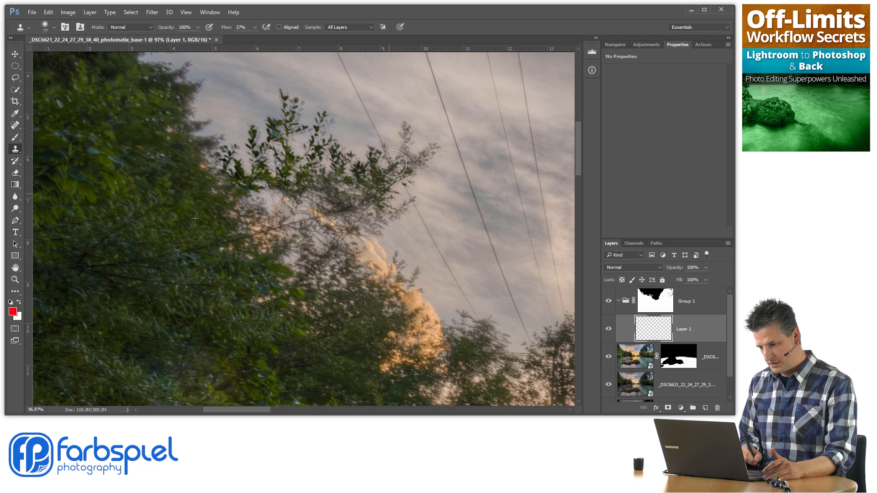
pyautogui.moveTo(393, 164); pyautogui.dragTo(320, 211)
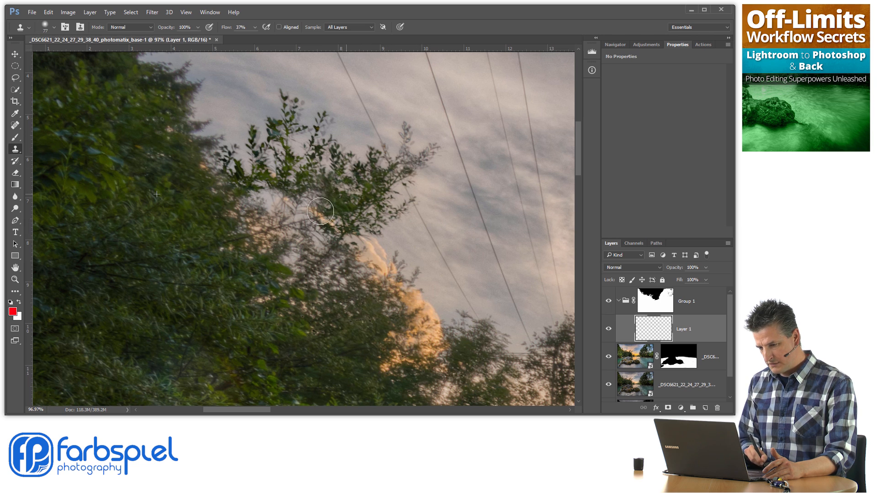
pyautogui.moveTo(321, 211); pyautogui.dragTo(206, 148)
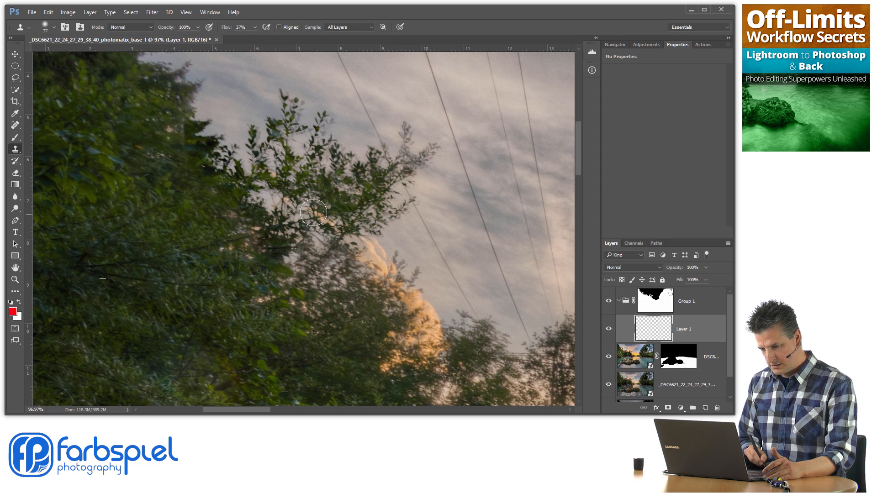
pyautogui.moveTo(313, 212); pyautogui.dragTo(405, 266)
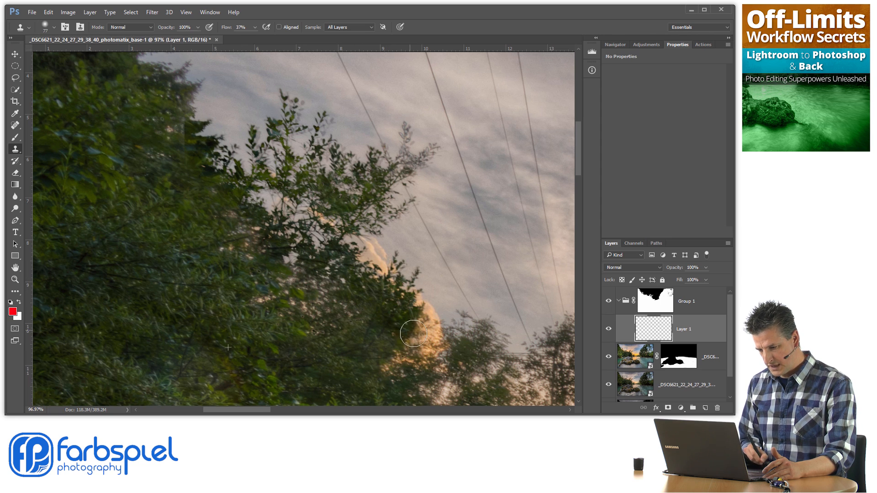
pyautogui.moveTo(414, 334); pyautogui.dragTo(258, 276)
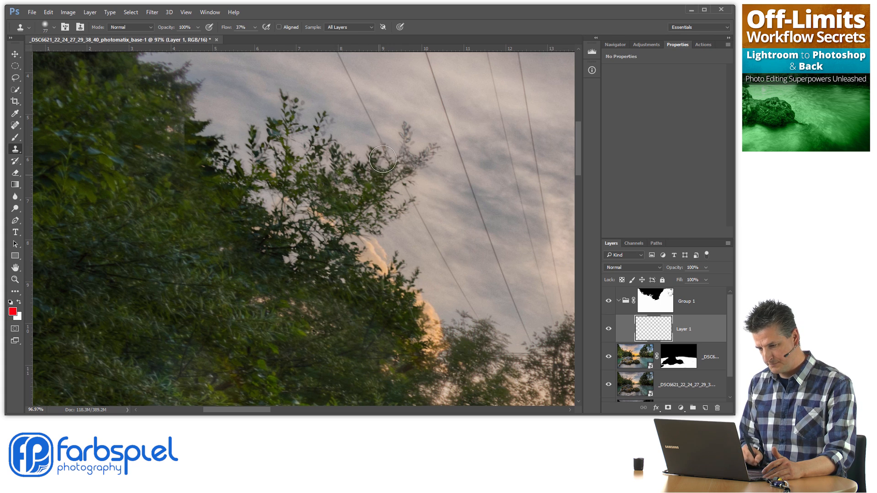
pyautogui.moveTo(279, 152)
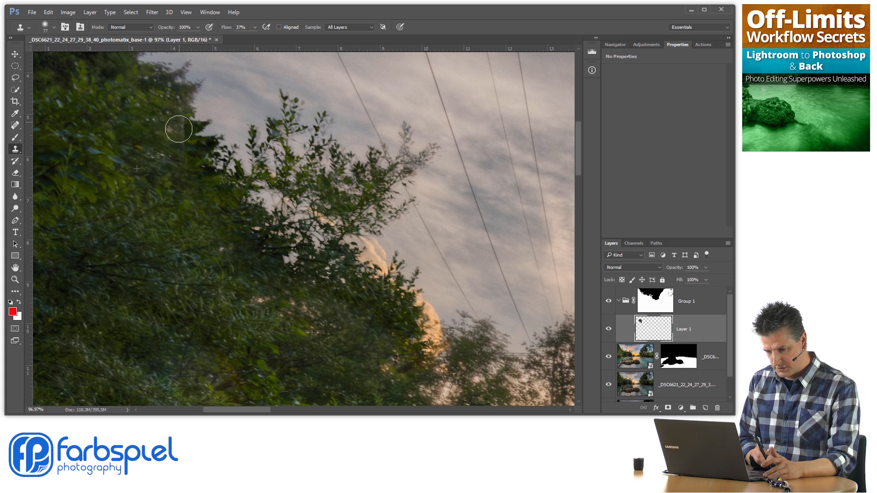
pyautogui.moveTo(179, 129); pyautogui.dragTo(286, 277)
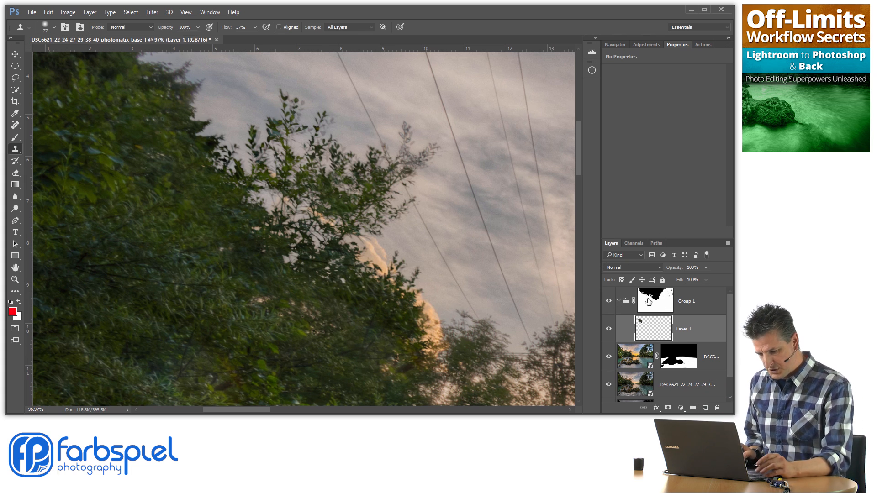
# Step: Select Layer 1 and drag its opacity down to 85%
pyautogui.click(654, 300)
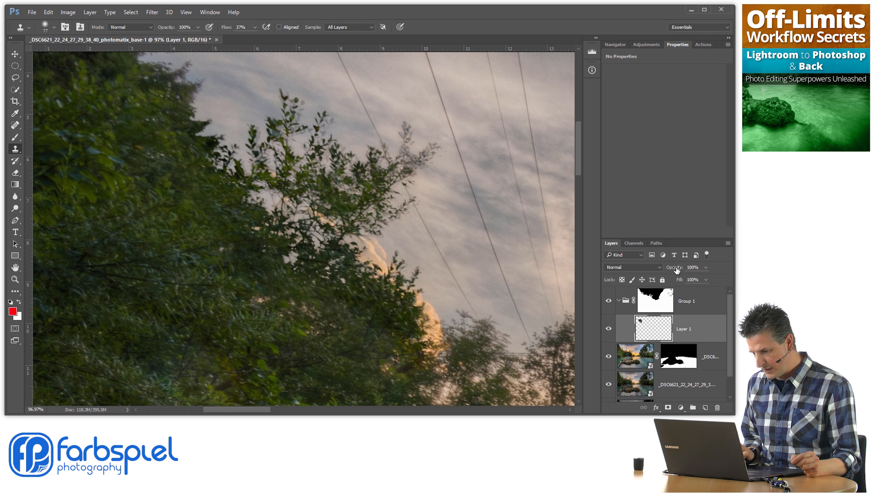
pyautogui.moveTo(695, 267); pyautogui.dragTo(687, 267)
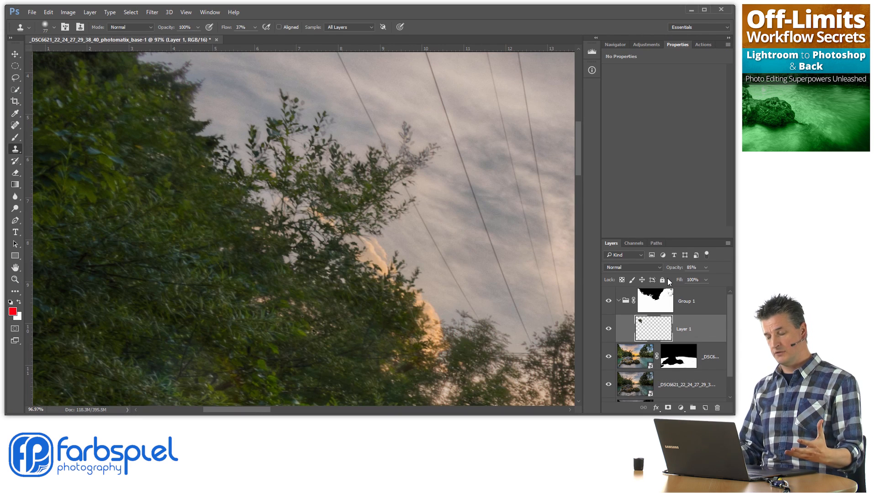
pyautogui.moveTo(693, 302)
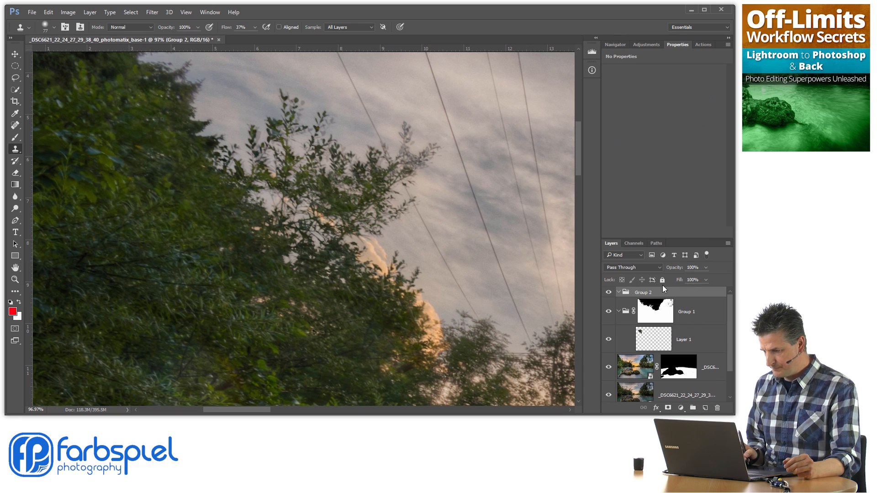
# Step: Select Group 1's layer mask, then Group 2's layer mask
pyautogui.click(655, 311)
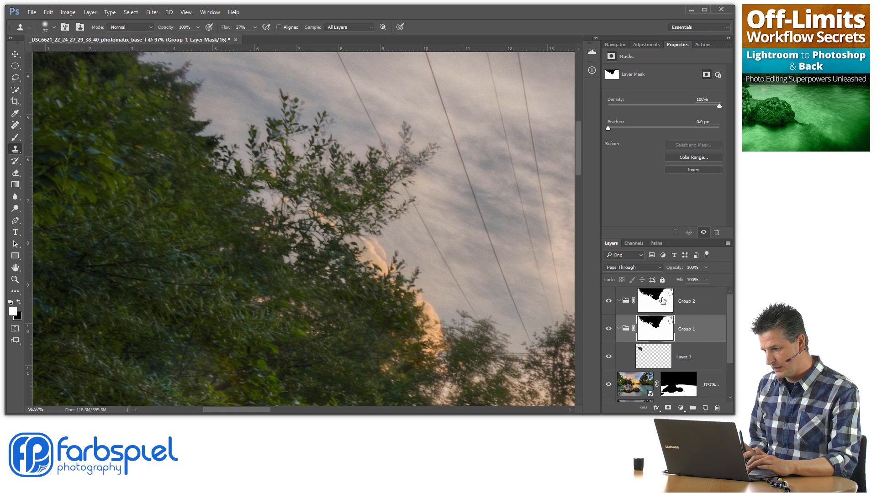
pyautogui.click(653, 301)
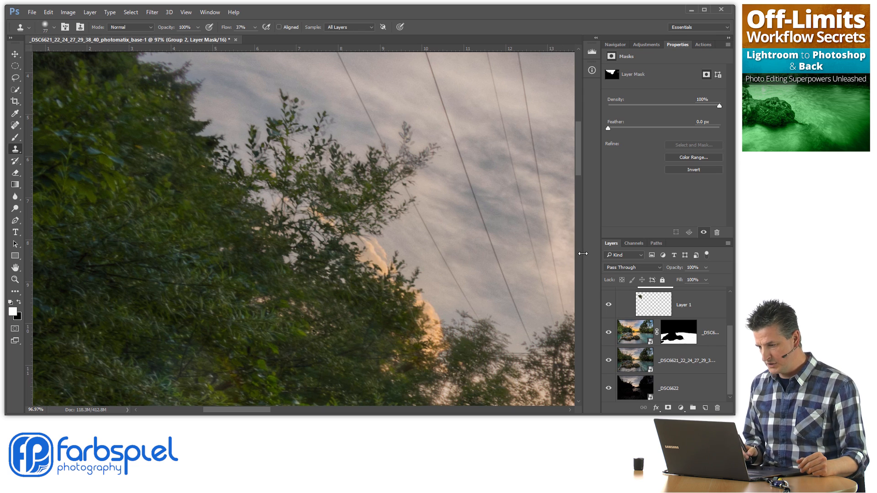
# Step: Create an independent New Smart Object via Copy from the _DSC6622 layer
pyautogui.rightClick(635, 387)
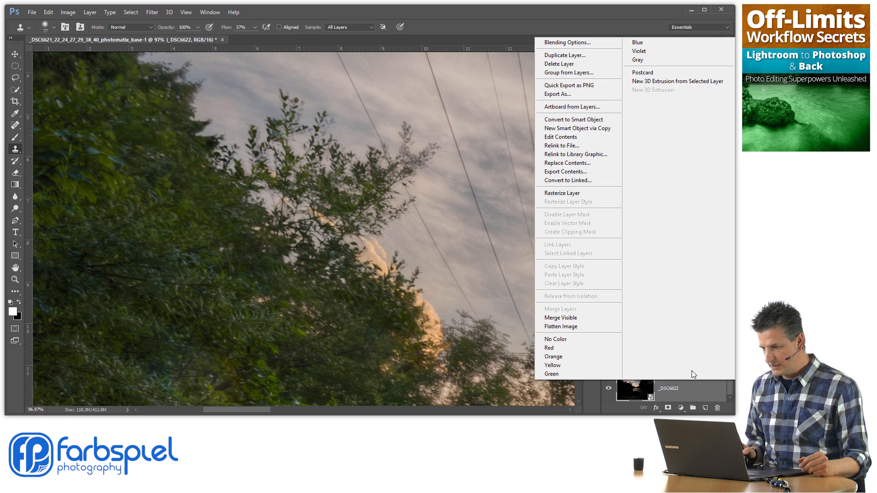
pyautogui.moveTo(578, 128)
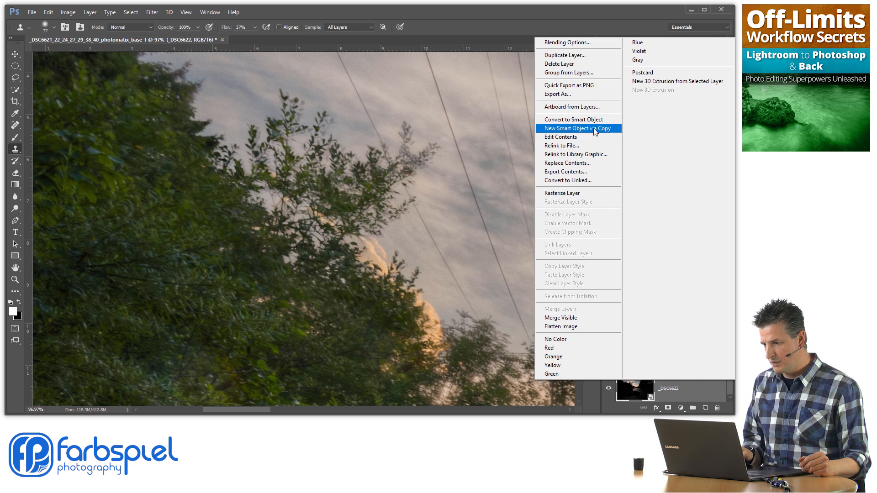
pyautogui.click(577, 128)
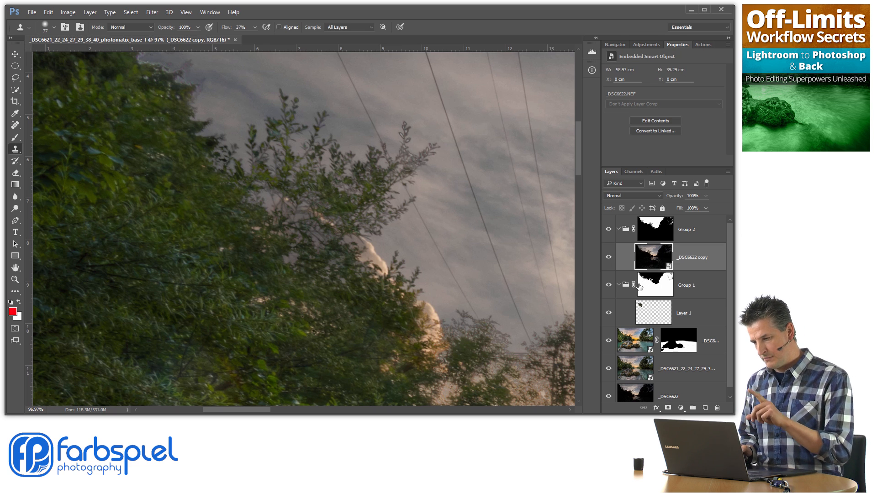
pyautogui.moveTo(635, 285)
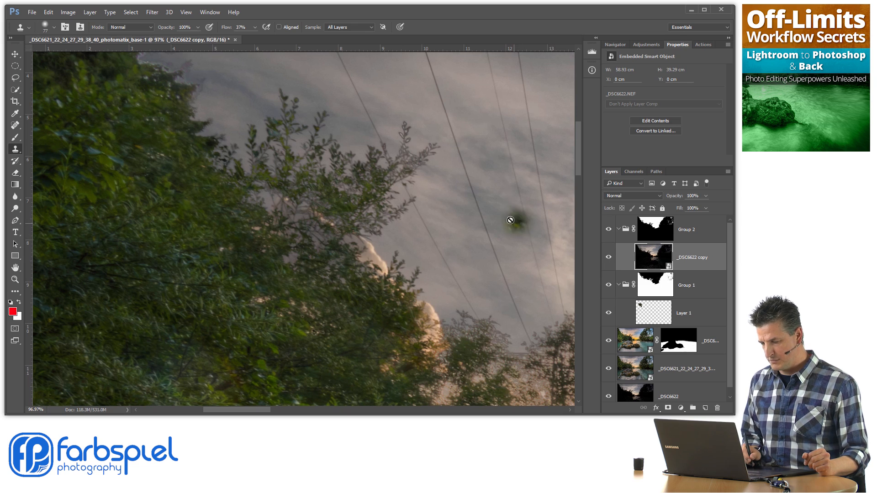
# Step: Open the smart object in Camera Raw; raise exposure, shadows, contrast, clarity; lower highlights
pyautogui.click(609, 258)
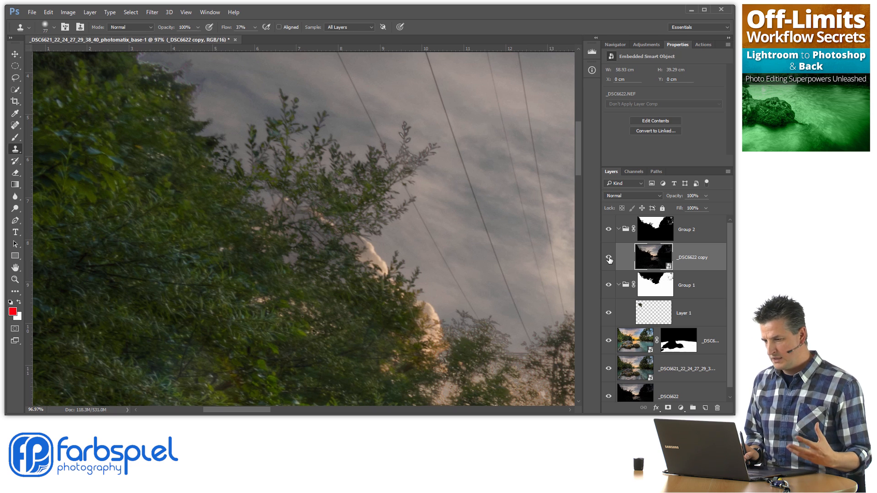
pyautogui.click(608, 257)
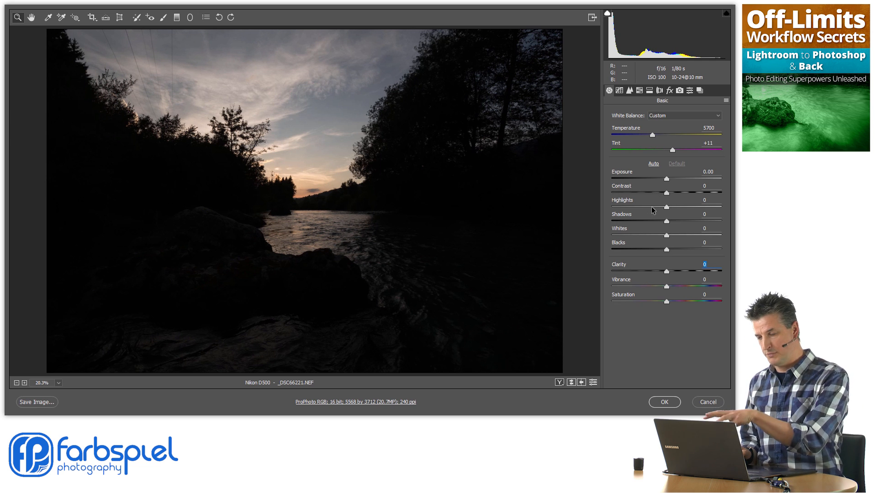
pyautogui.moveTo(666, 178); pyautogui.dragTo(669, 179)
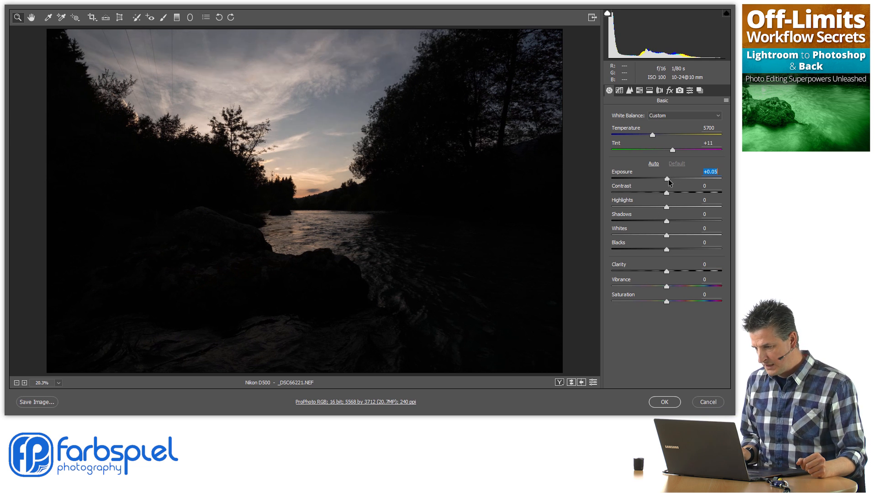
pyautogui.moveTo(667, 180); pyautogui.dragTo(675, 180)
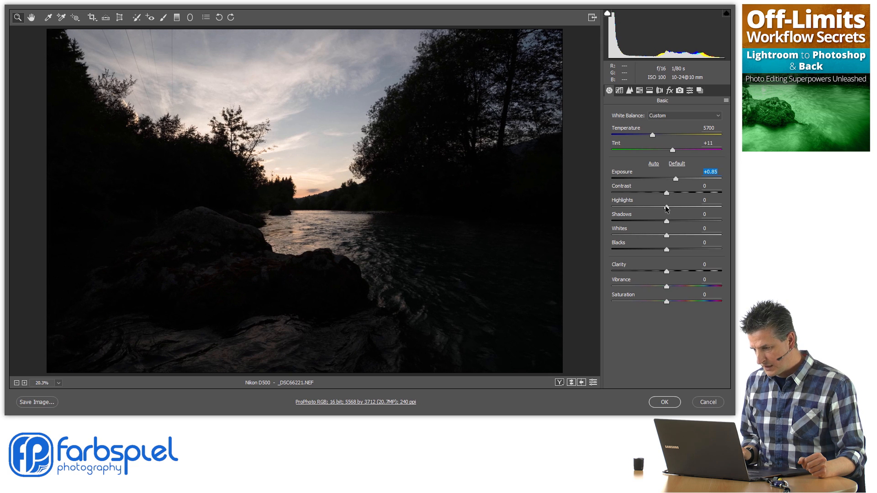
pyautogui.moveTo(665, 207); pyautogui.dragTo(650, 207)
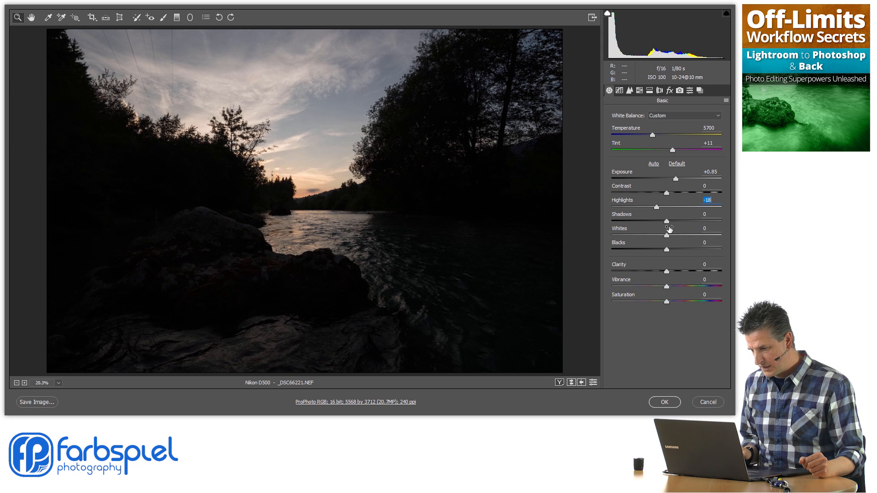
pyautogui.moveTo(666, 219); pyautogui.dragTo(678, 219)
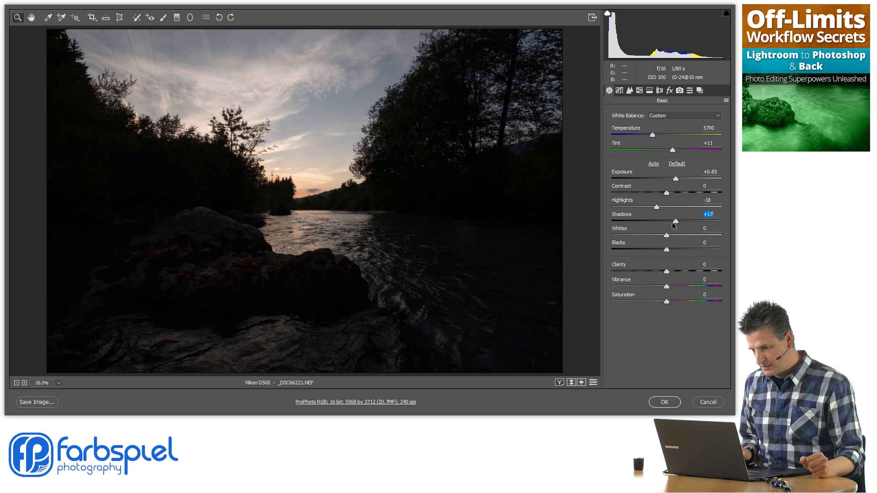
pyautogui.moveTo(667, 177); pyautogui.dragTo(682, 177)
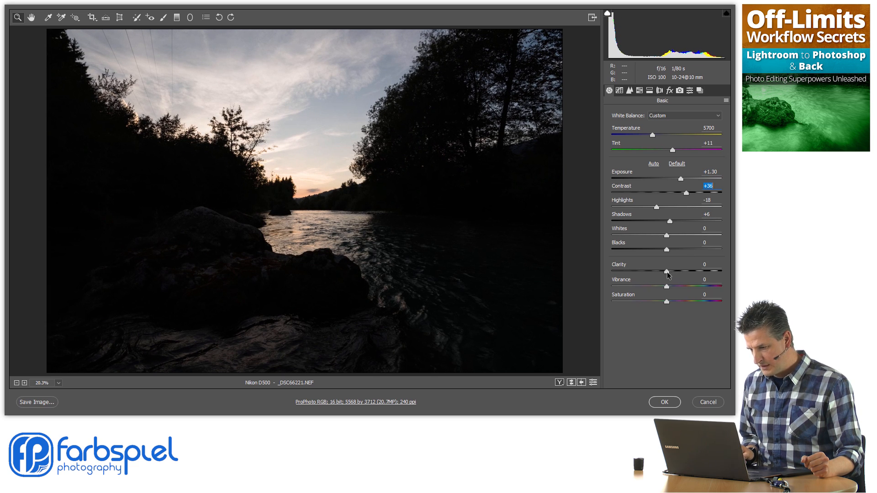
pyautogui.moveTo(665, 271); pyautogui.dragTo(681, 271)
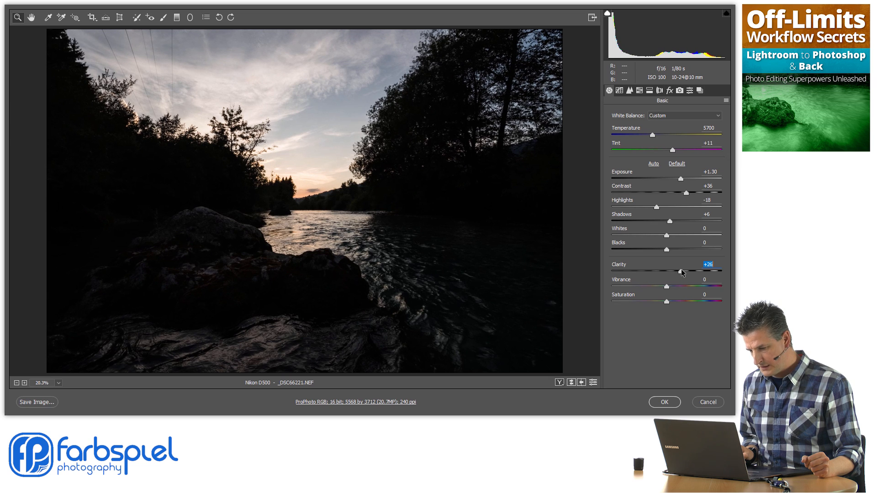
# Step: Refine to saturation +30, vibrance +15, highlights -32 and exposure +1.80
pyautogui.moveTo(679, 177); pyautogui.dragTo(678, 178)
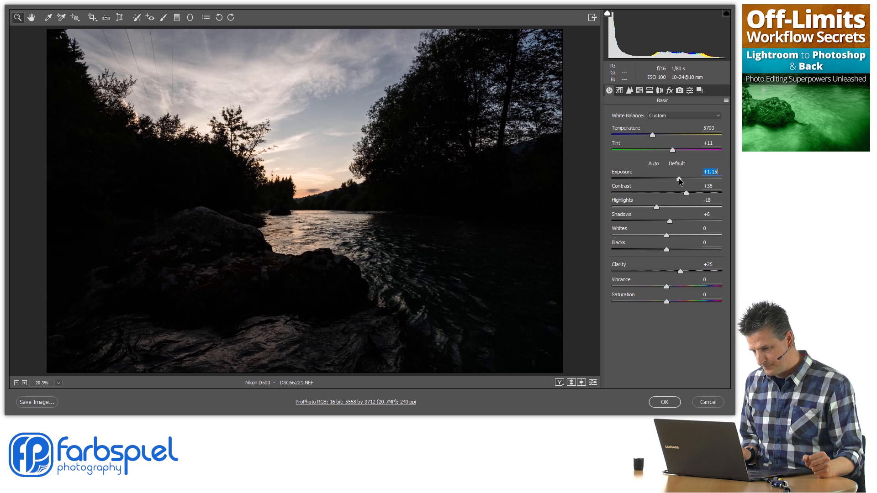
pyautogui.moveTo(680, 178); pyautogui.dragTo(683, 178)
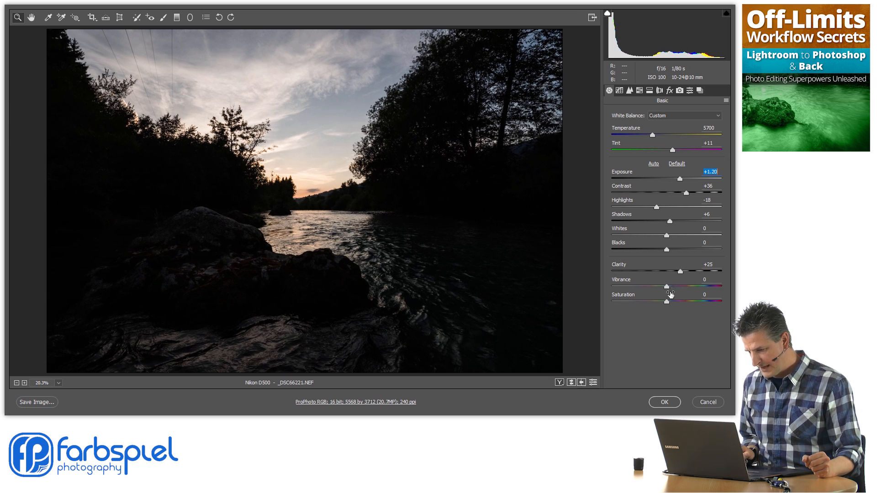
pyautogui.moveTo(665, 302); pyautogui.dragTo(682, 302)
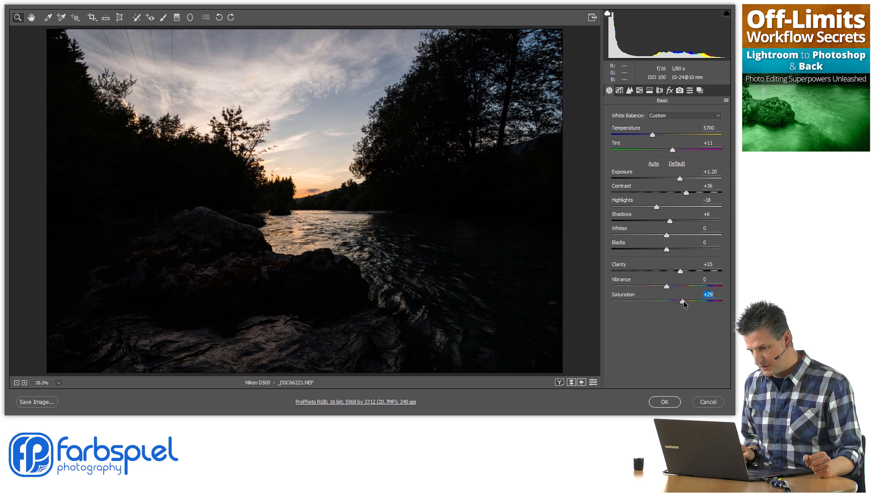
pyautogui.moveTo(666, 287); pyautogui.dragTo(677, 286)
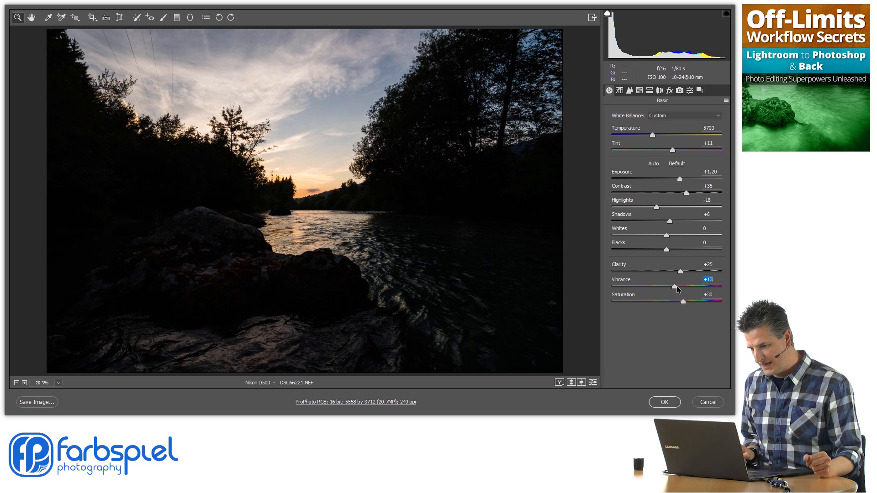
pyautogui.moveTo(677, 286); pyautogui.dragTo(683, 286)
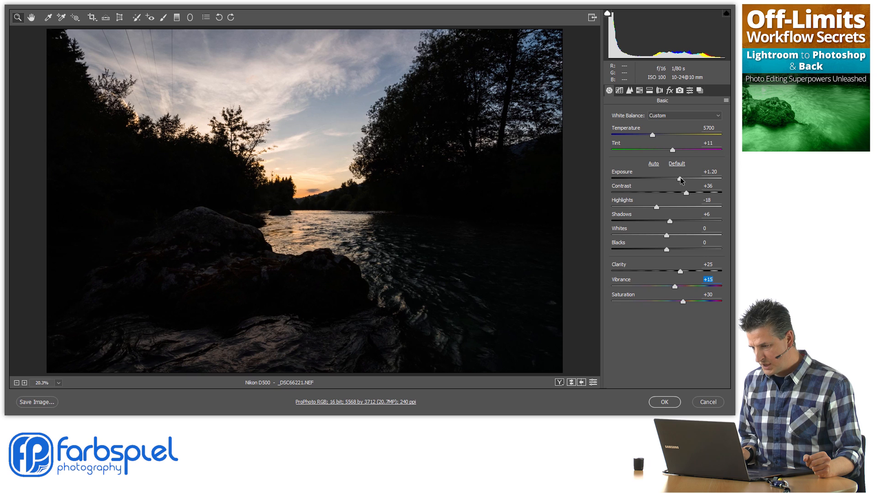
pyautogui.moveTo(672, 205); pyautogui.dragTo(648, 206)
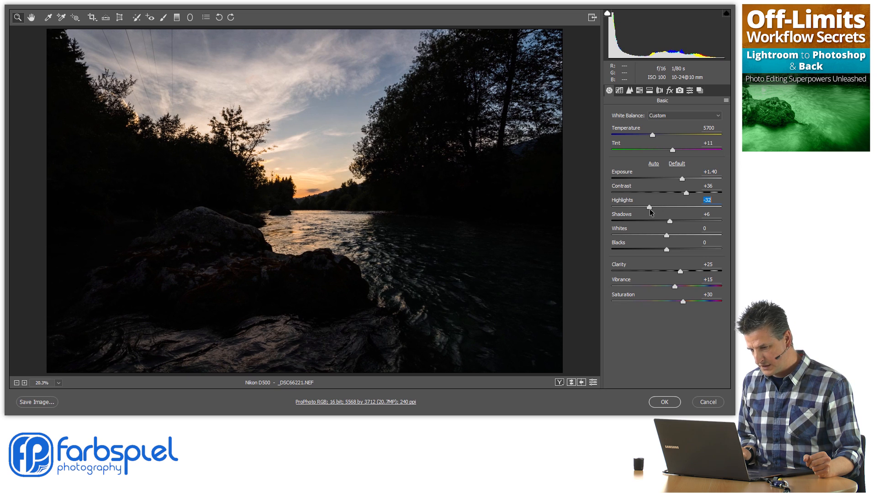
pyautogui.moveTo(676, 179); pyautogui.dragTo(684, 179)
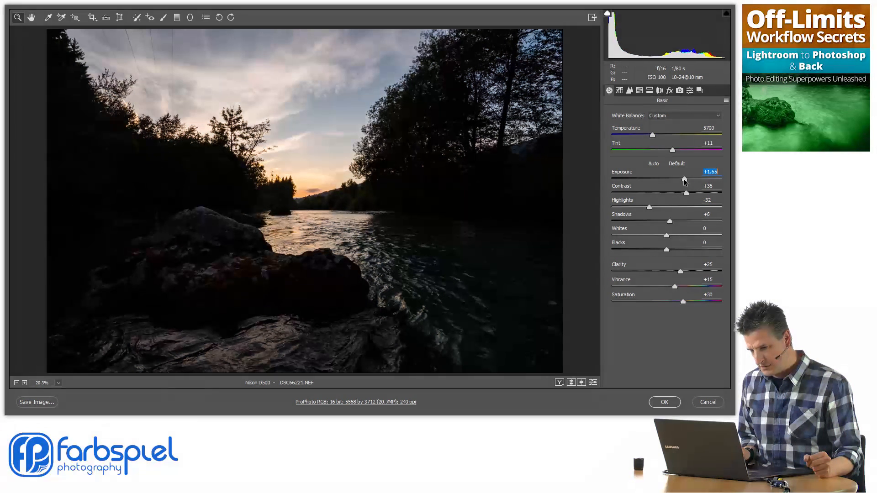
pyautogui.moveTo(674, 179); pyautogui.dragTo(686, 179)
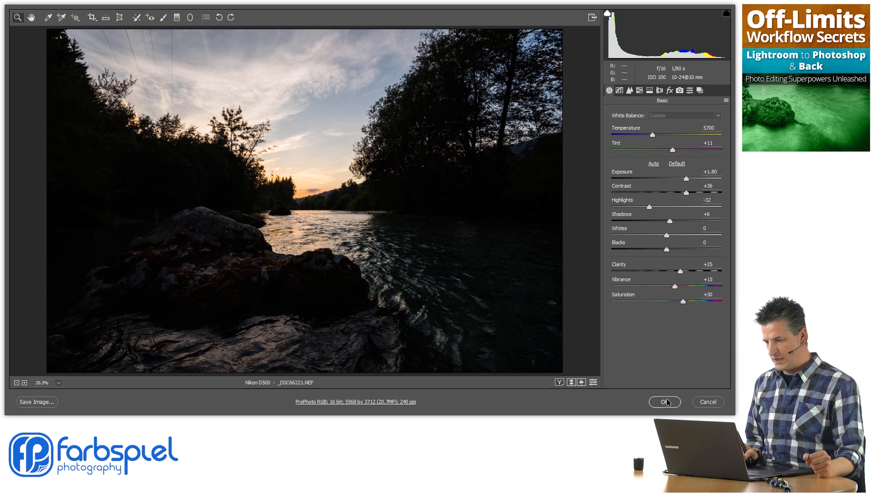
# Step: Apply the Camera Raw settings and reopen the smart object's raw settings
pyautogui.click(664, 402)
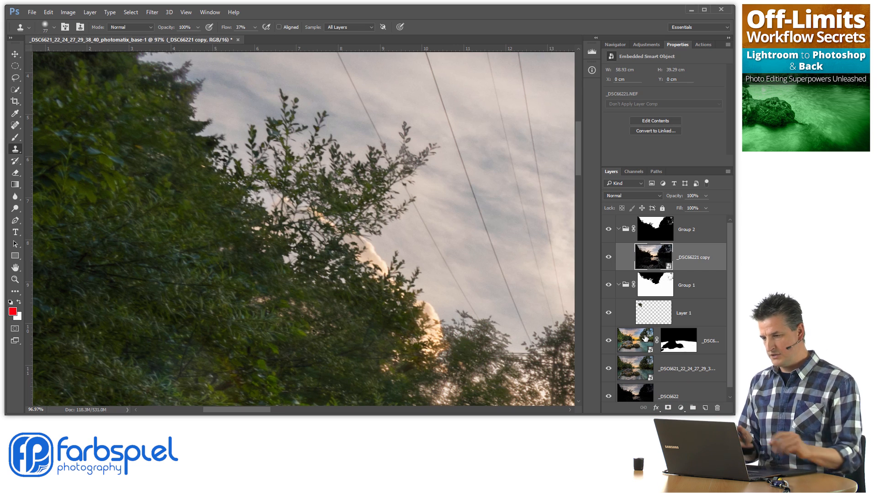
pyautogui.click(608, 260)
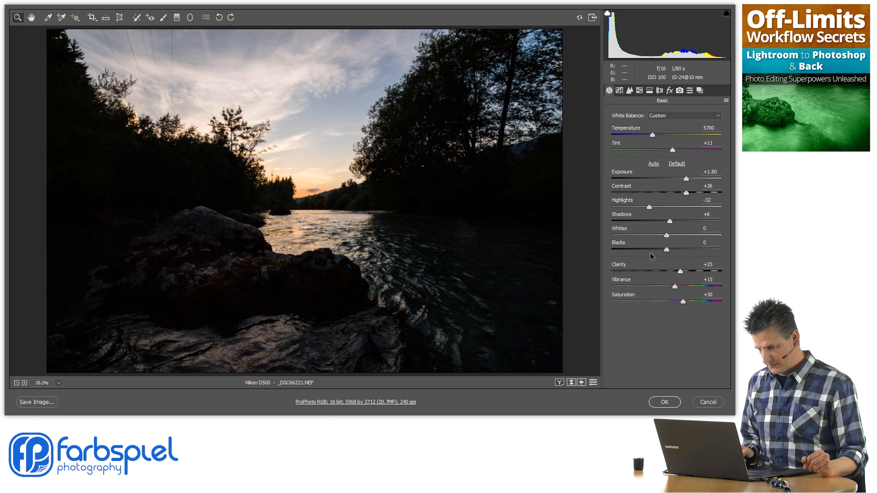
# Step: Lower exposure to +1.60 and apply it to the smart object
pyautogui.moveTo(693, 176); pyautogui.dragTo(687, 177)
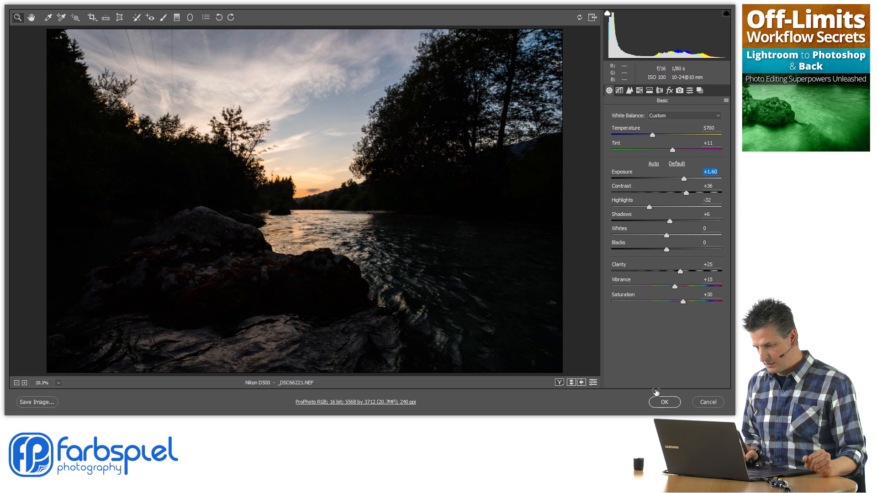
pyautogui.click(663, 402)
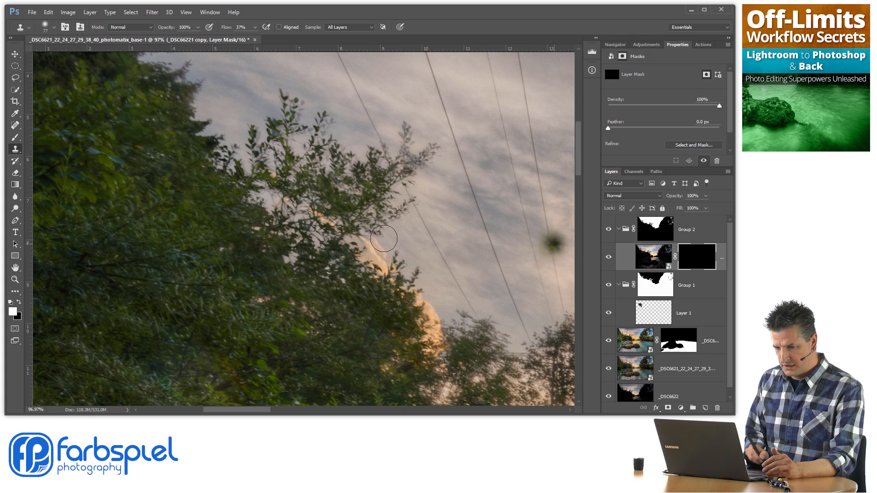
# Step: Pick the Brush tool and paint white over the ghosted treetops to reveal the exposure
pyautogui.click(16, 135)
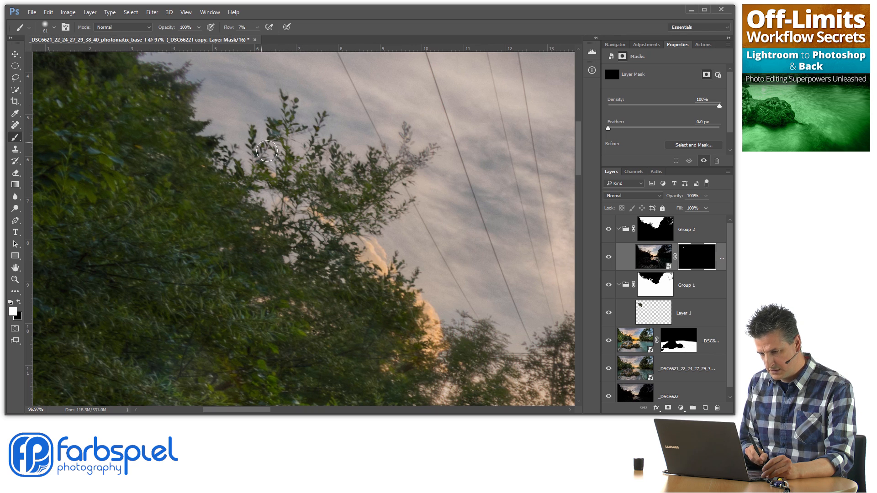
pyautogui.moveTo(329, 159)
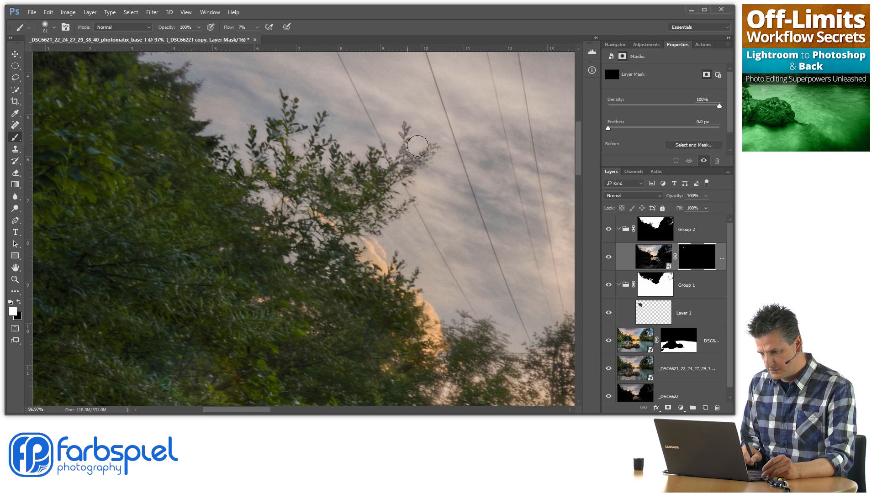
pyautogui.moveTo(416, 146); pyautogui.dragTo(292, 208)
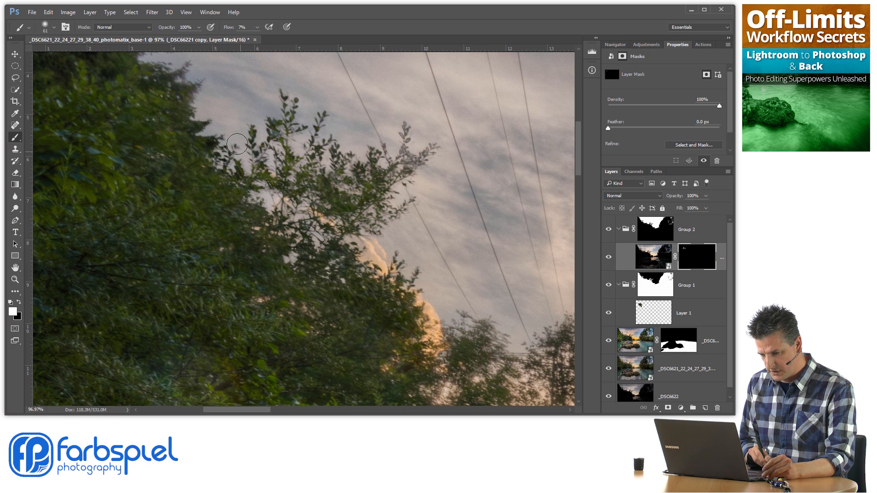
pyautogui.moveTo(278, 140)
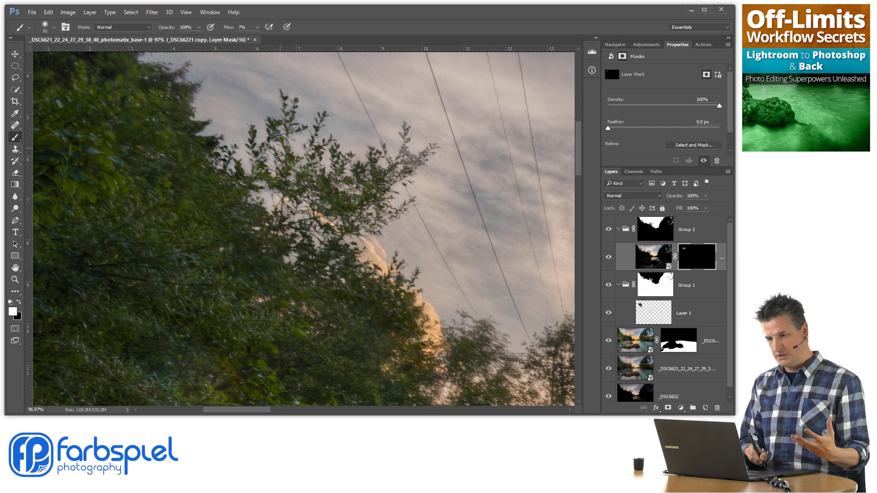
pyautogui.moveTo(278, 93)
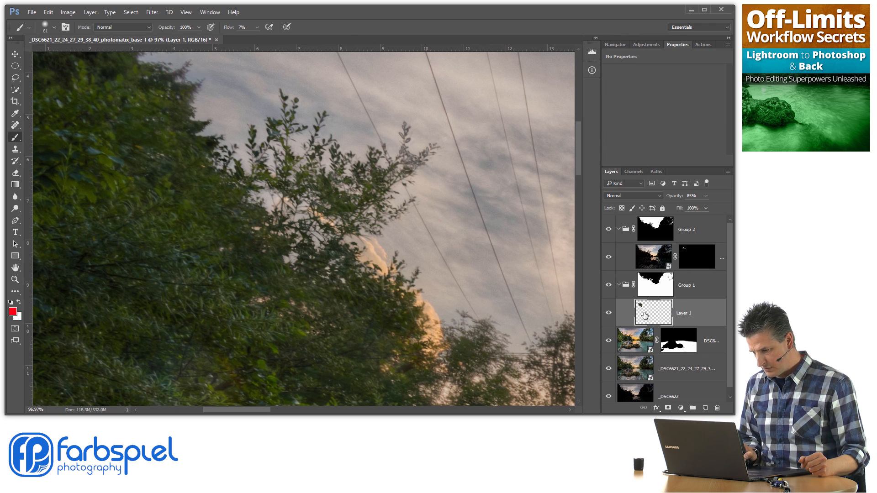
pyautogui.click(15, 149)
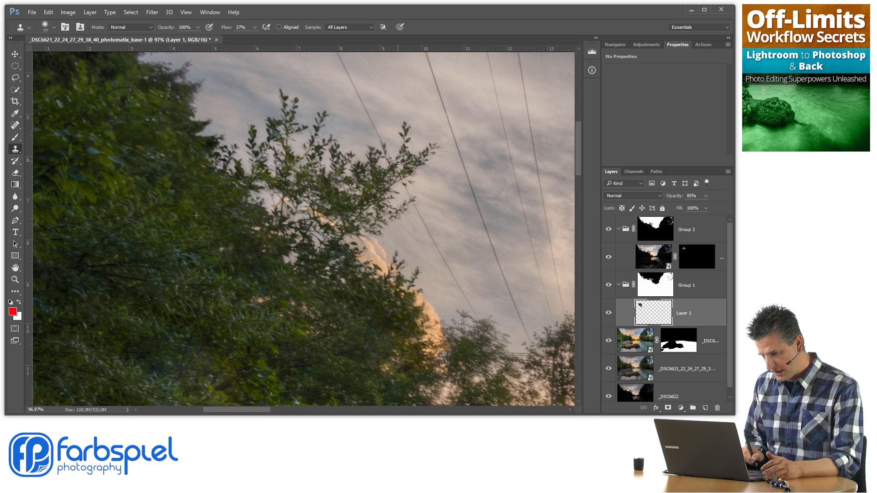
pyautogui.moveTo(351, 156)
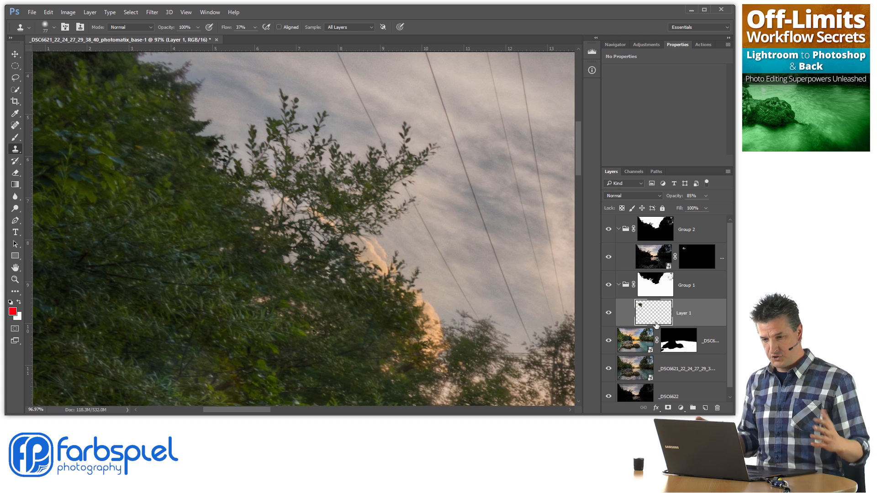
pyautogui.moveTo(655, 324)
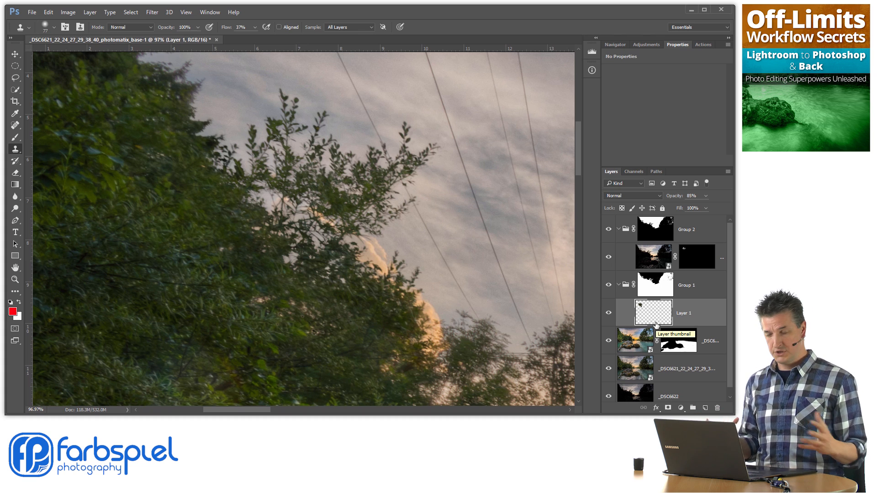